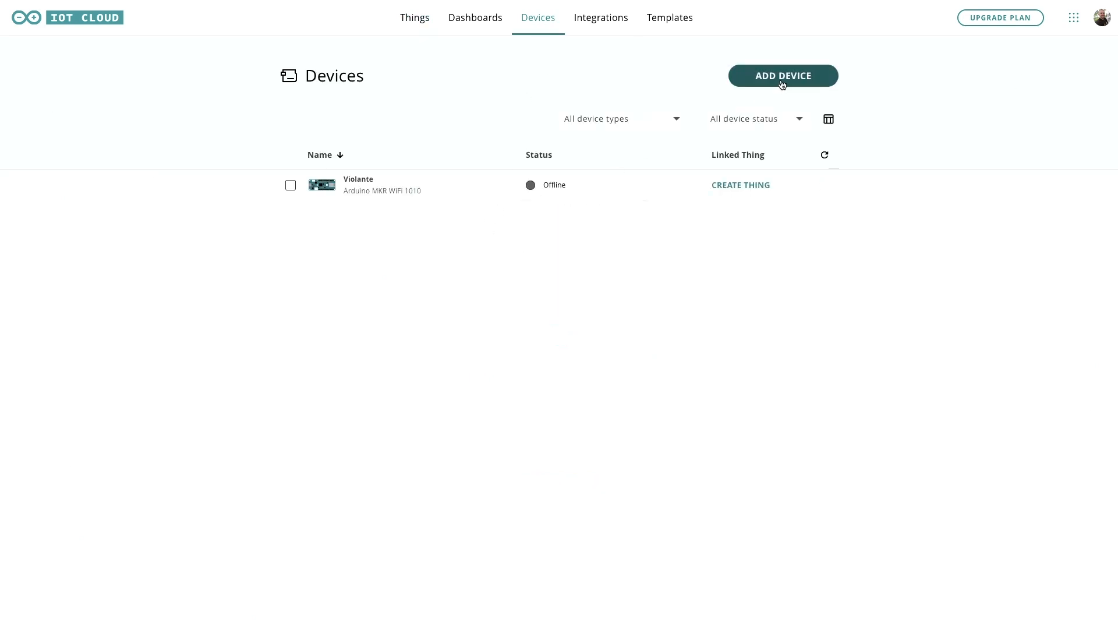
# Step: Add a third-party ESP8266 device and pick the ESPino (ESP-12 Module) model from the list
pyautogui.click(783, 75)
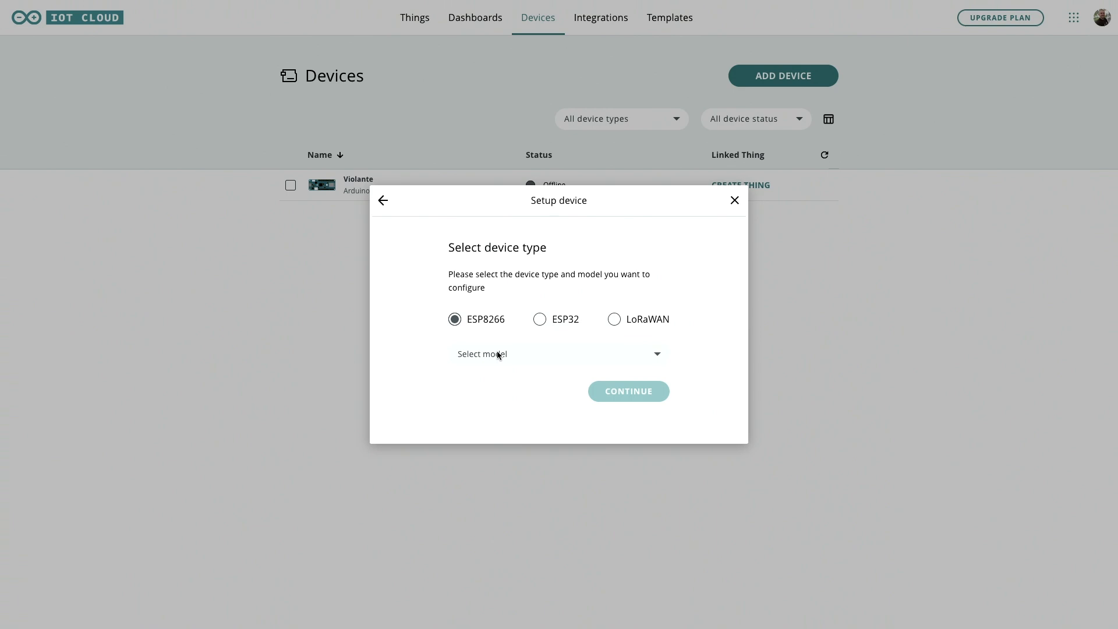
pyautogui.click(558, 354)
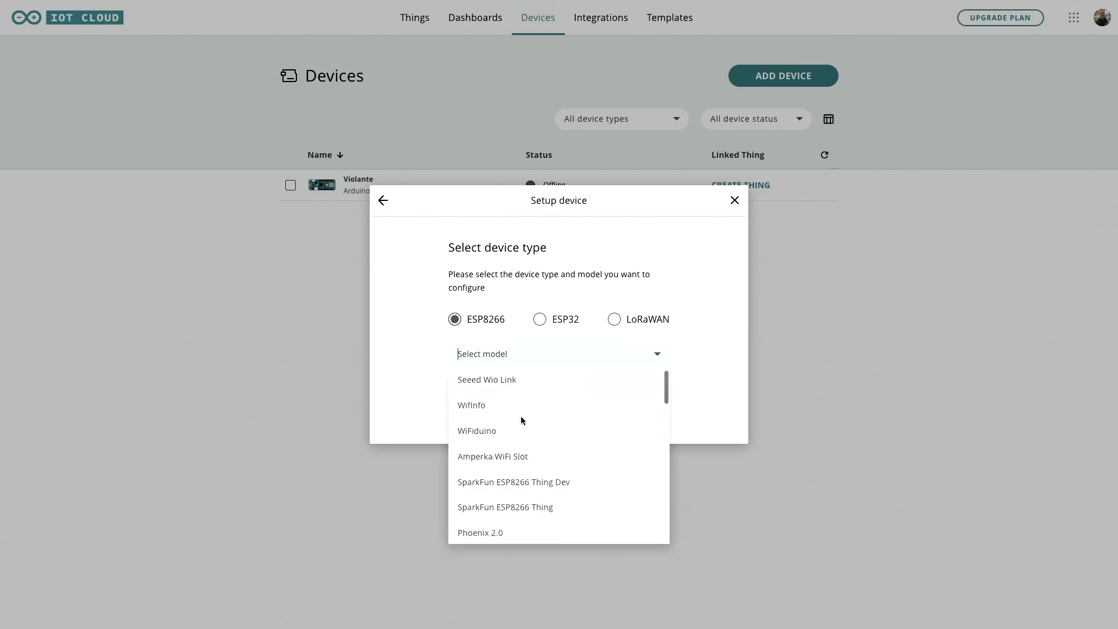
pyautogui.scroll(-3)
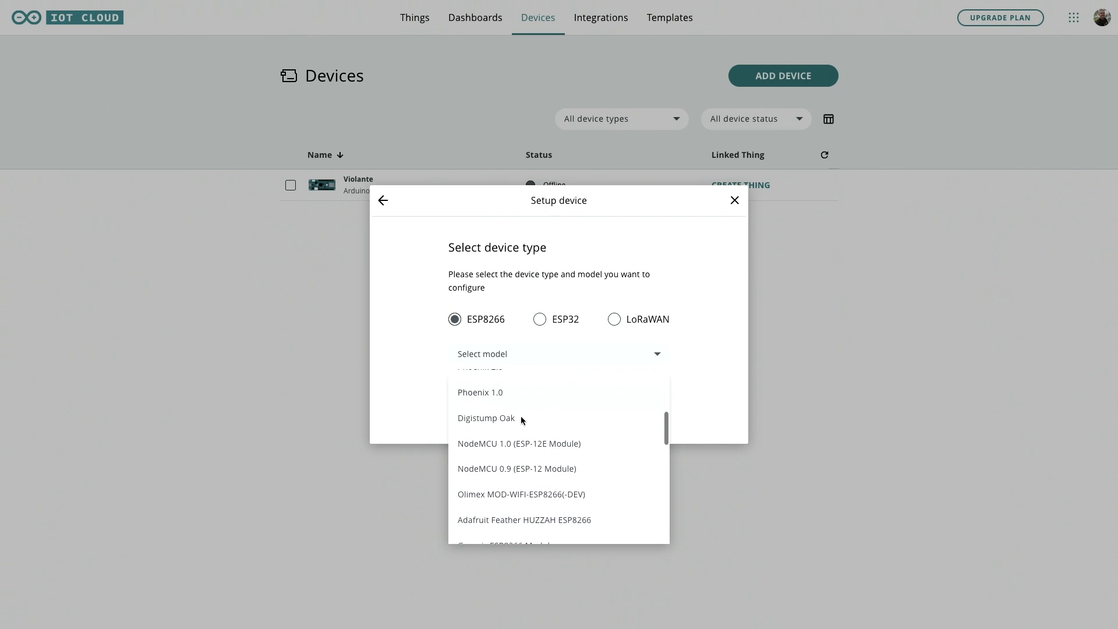
pyautogui.scroll(-3)
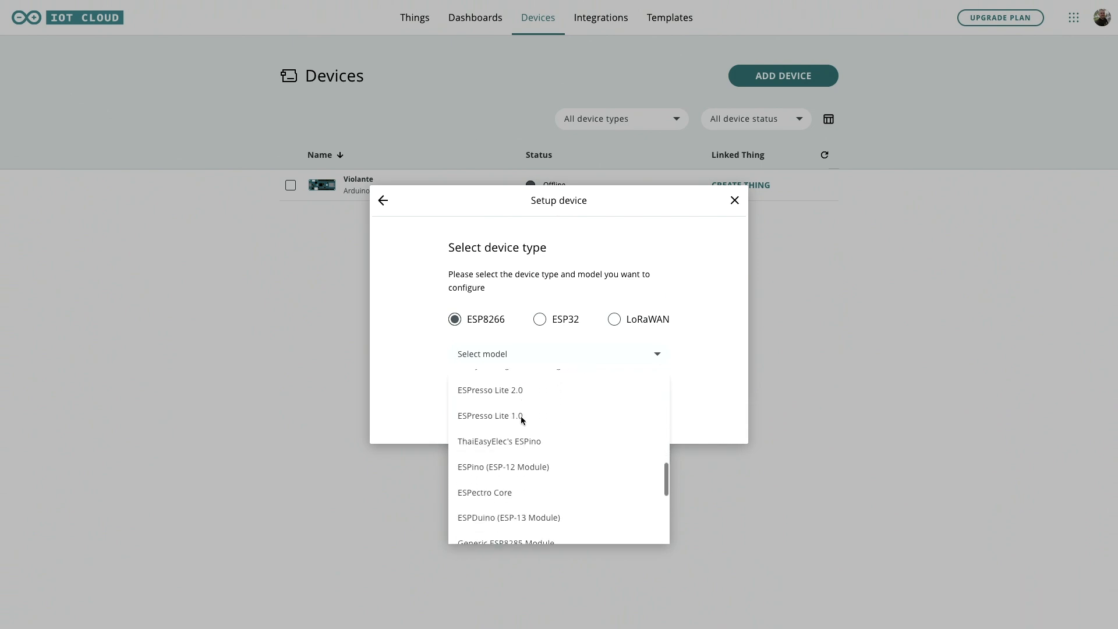
pyautogui.scroll(-3)
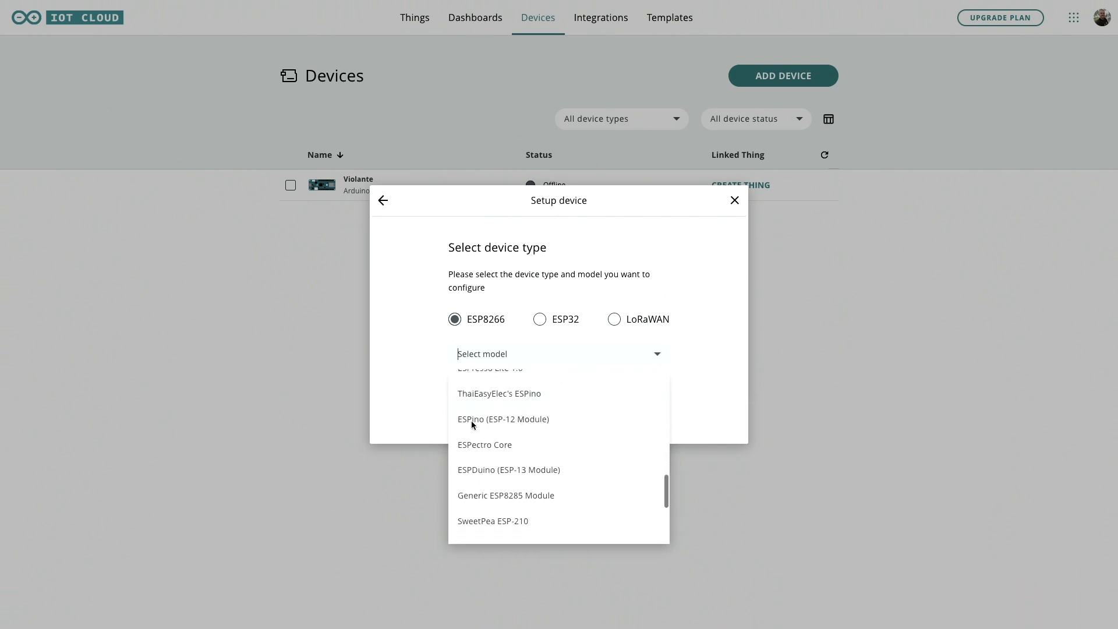
pyautogui.moveTo(490, 425)
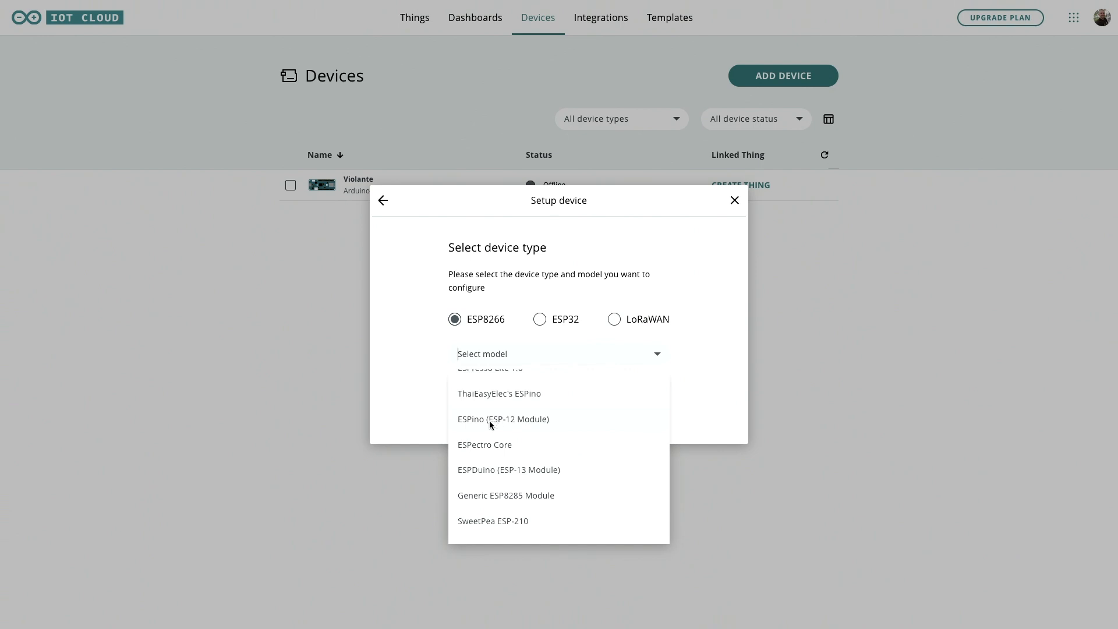
pyautogui.click(503, 419)
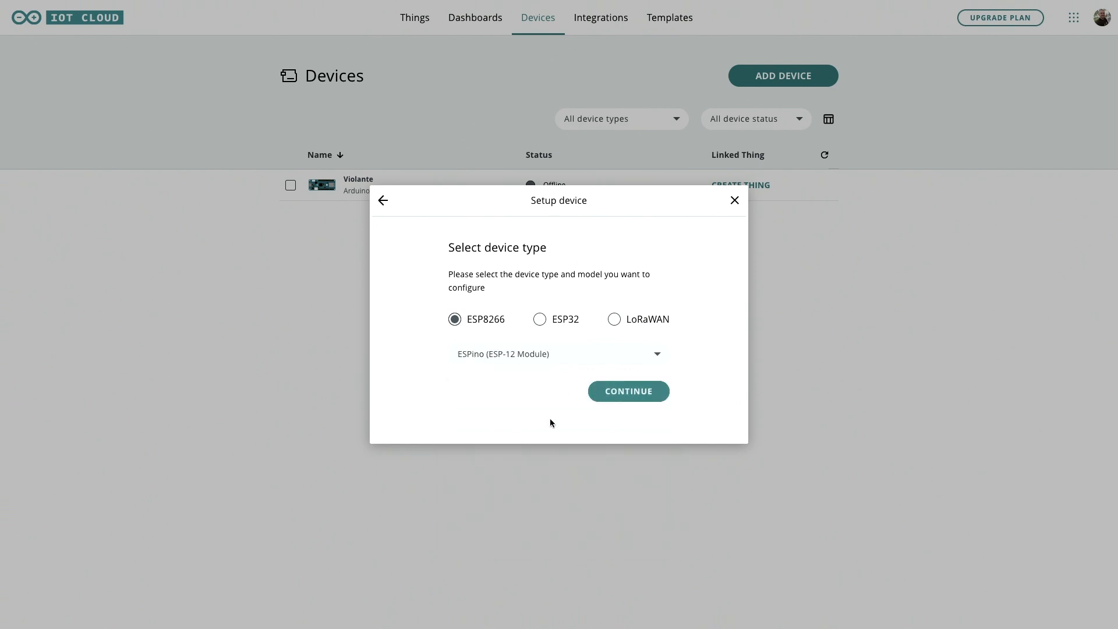
# Step: Name the device Portia, copy its Device ID and Secret Key to a text file, and confirm they were saved
pyautogui.click(628, 391)
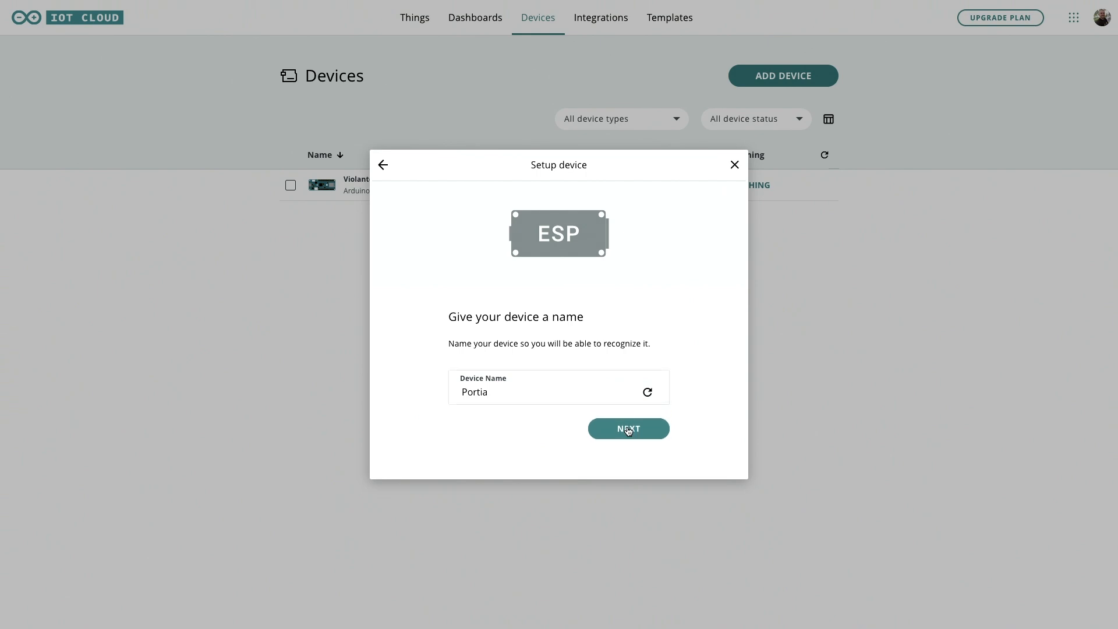
pyautogui.click(628, 429)
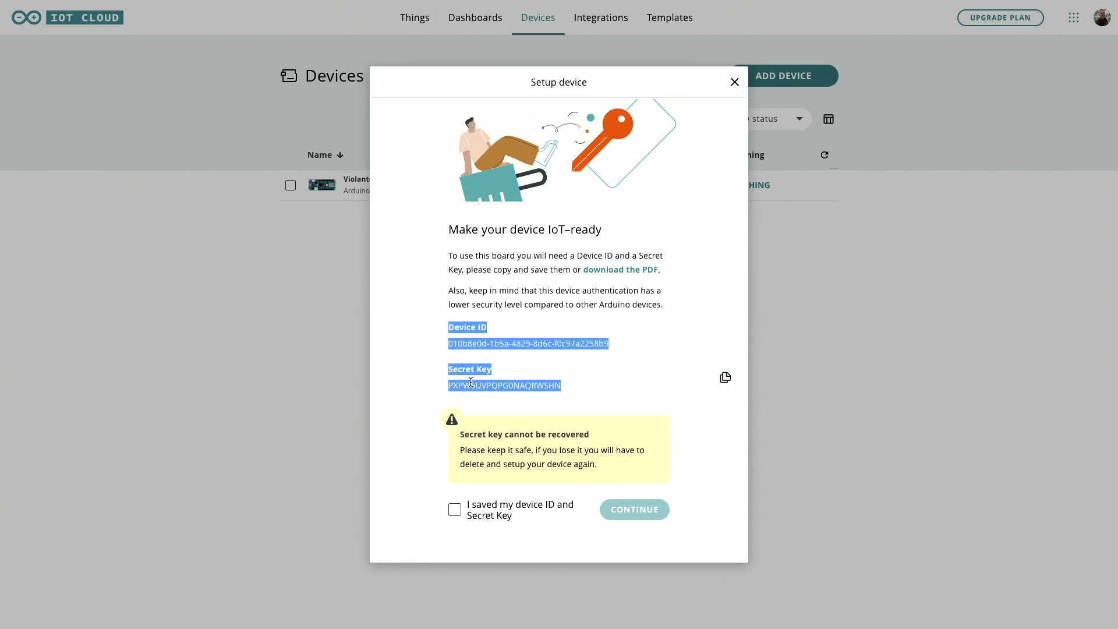
pyautogui.moveTo(555, 369)
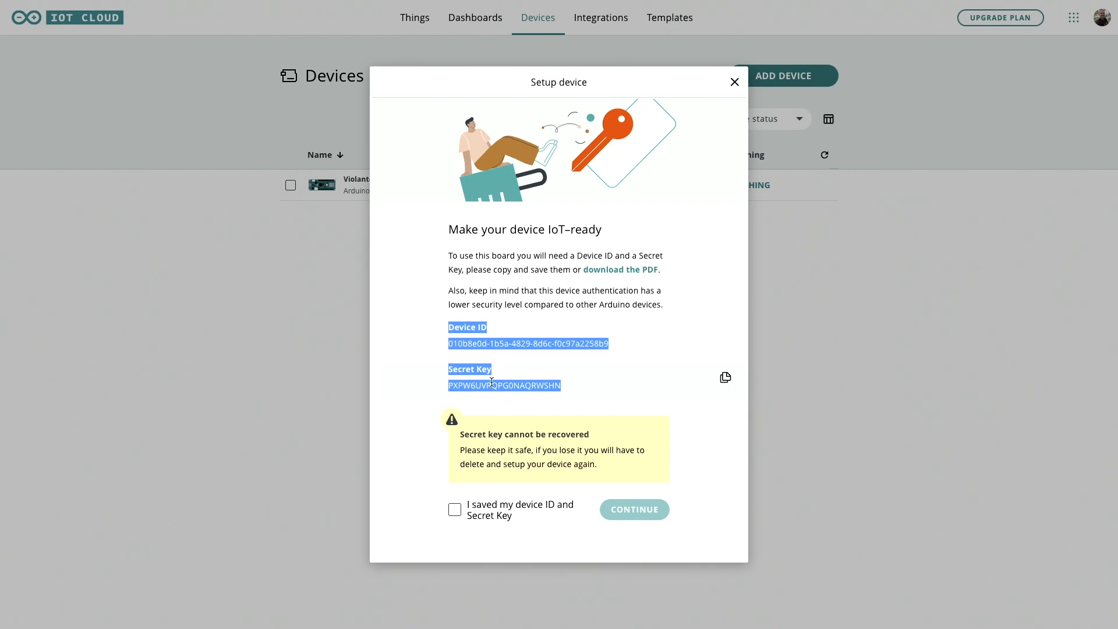
pyautogui.rightClick(503, 386)
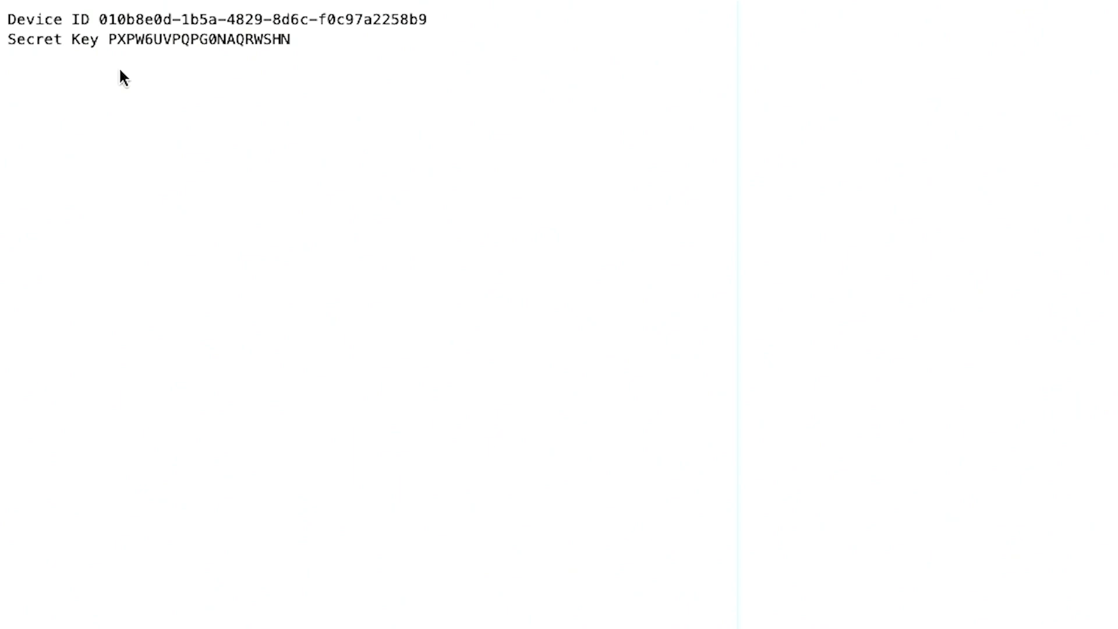
pyautogui.doubleClick(198, 40)
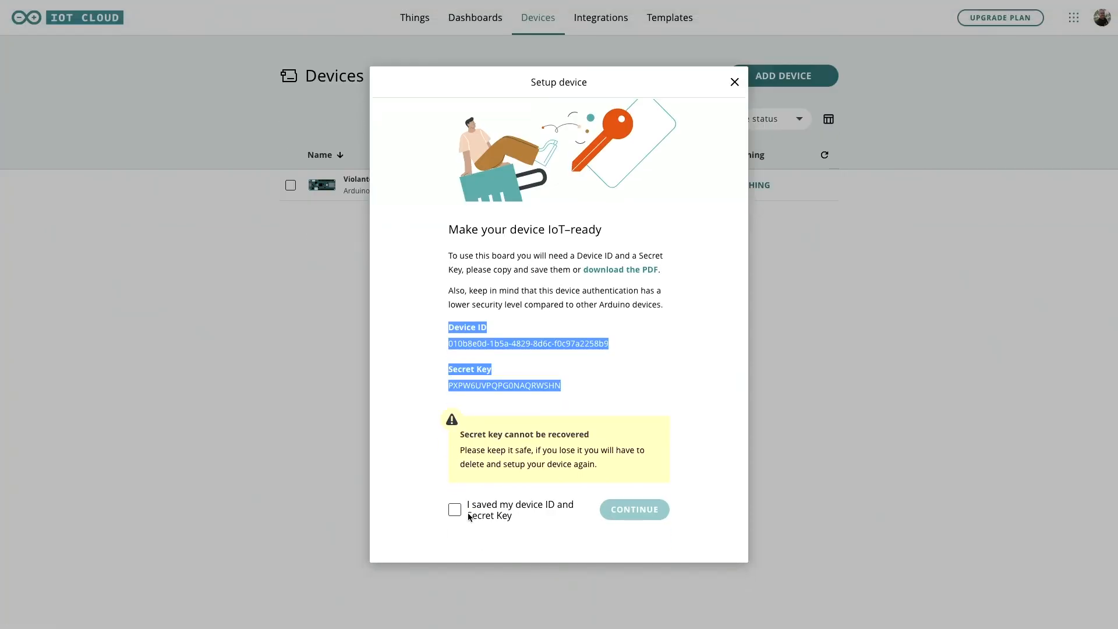
pyautogui.click(634, 509)
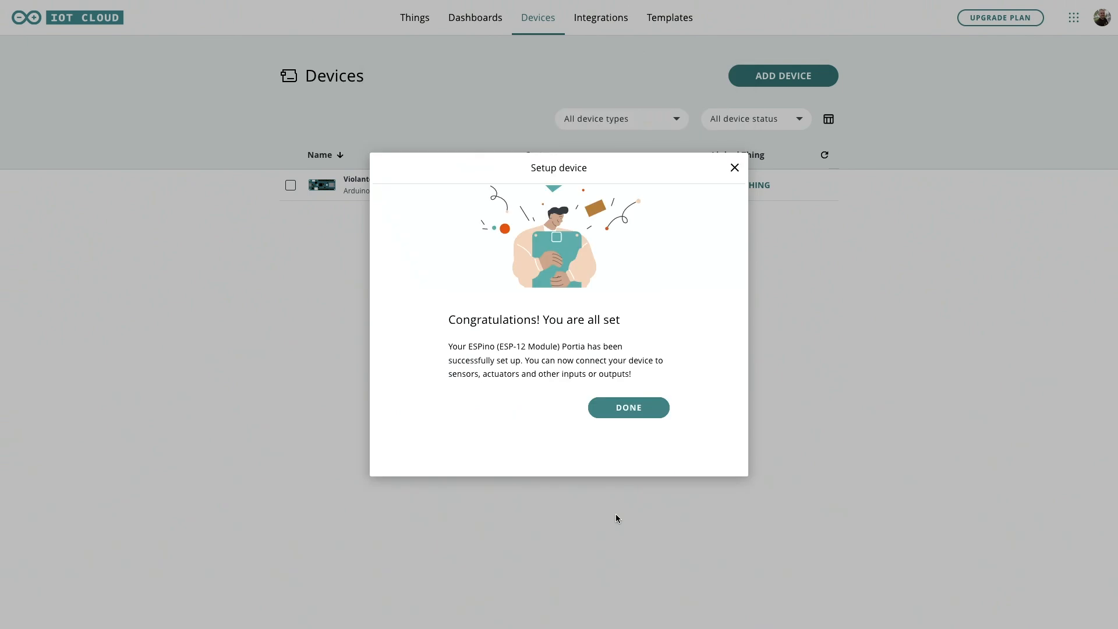
# Step: Finish device setup and create a Thing linked to the Portia device
pyautogui.click(628, 408)
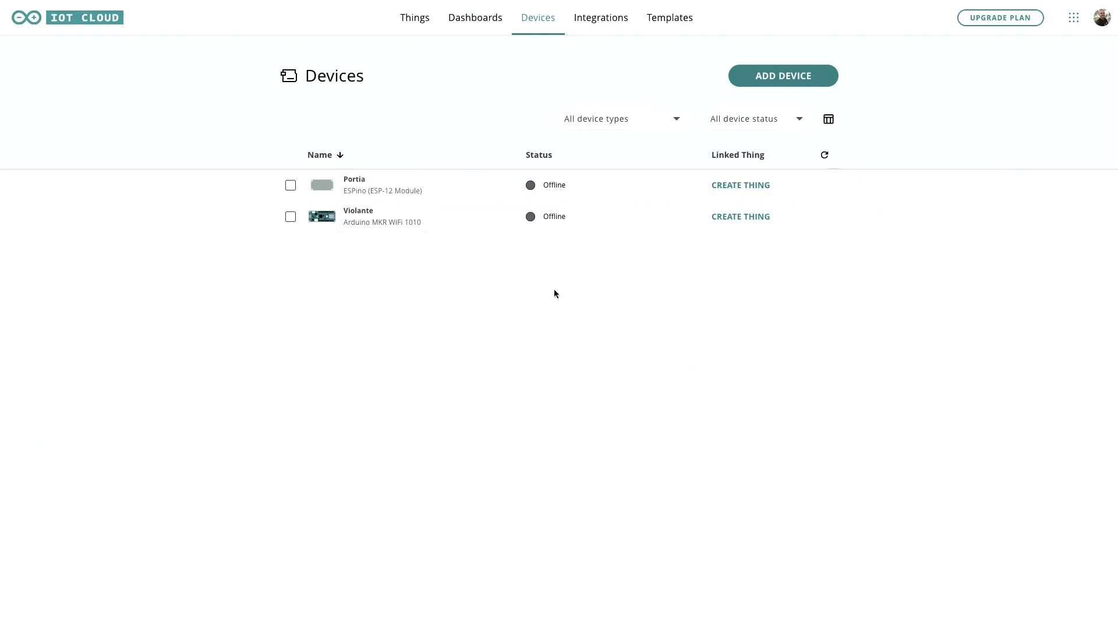
pyautogui.moveTo(741, 185)
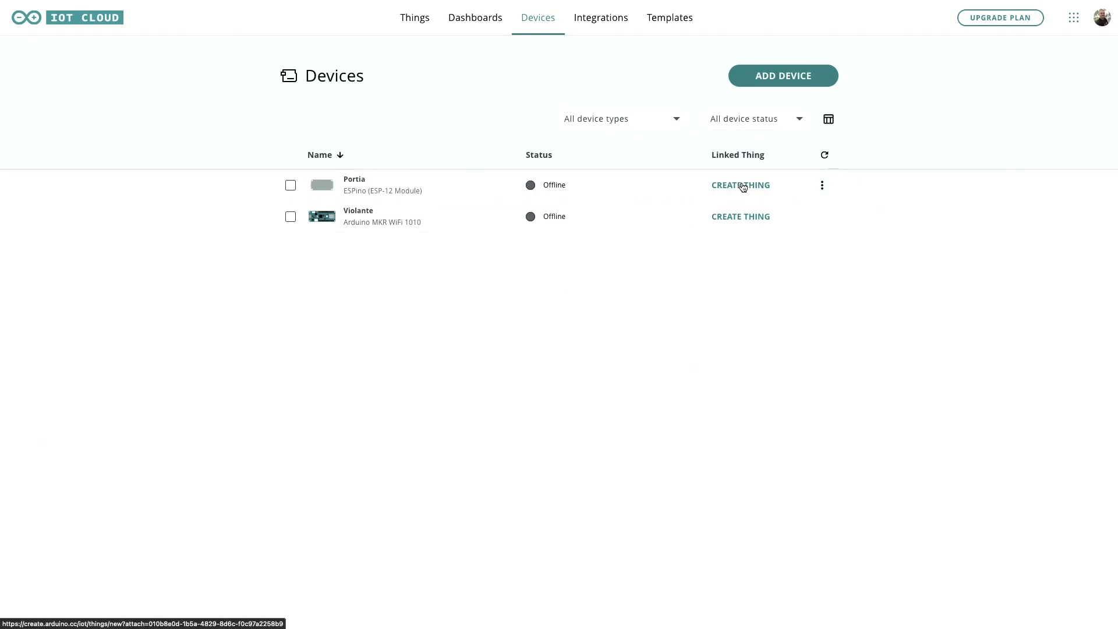
pyautogui.click(741, 185)
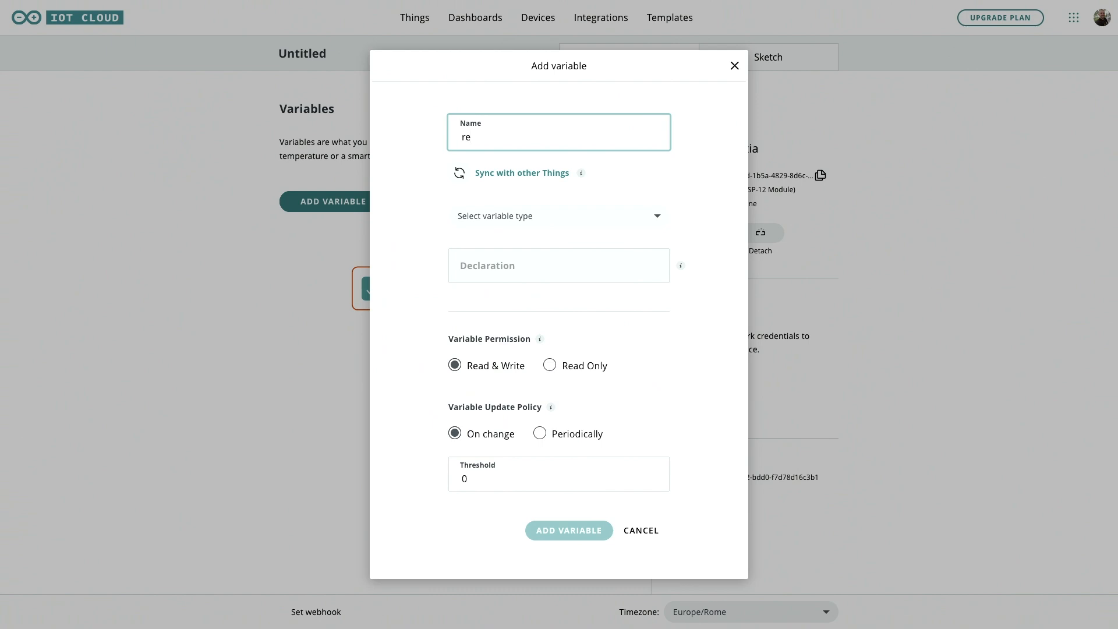
# Step: Add a Boolean, read-only variable named relay to the Thing
pyautogui.write('lay')
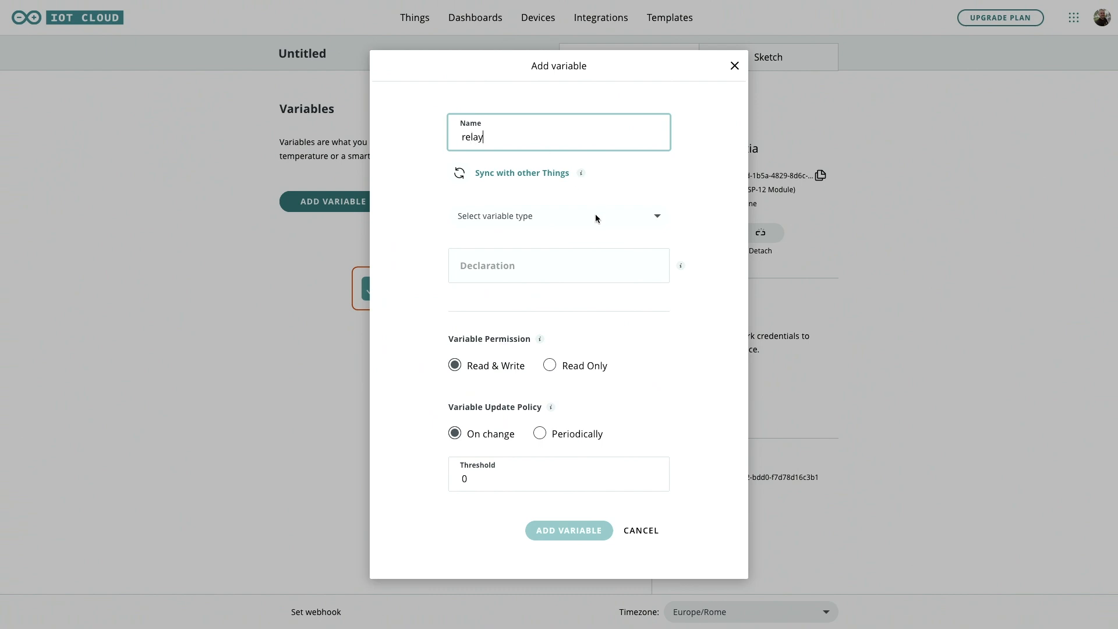
pyautogui.click(558, 217)
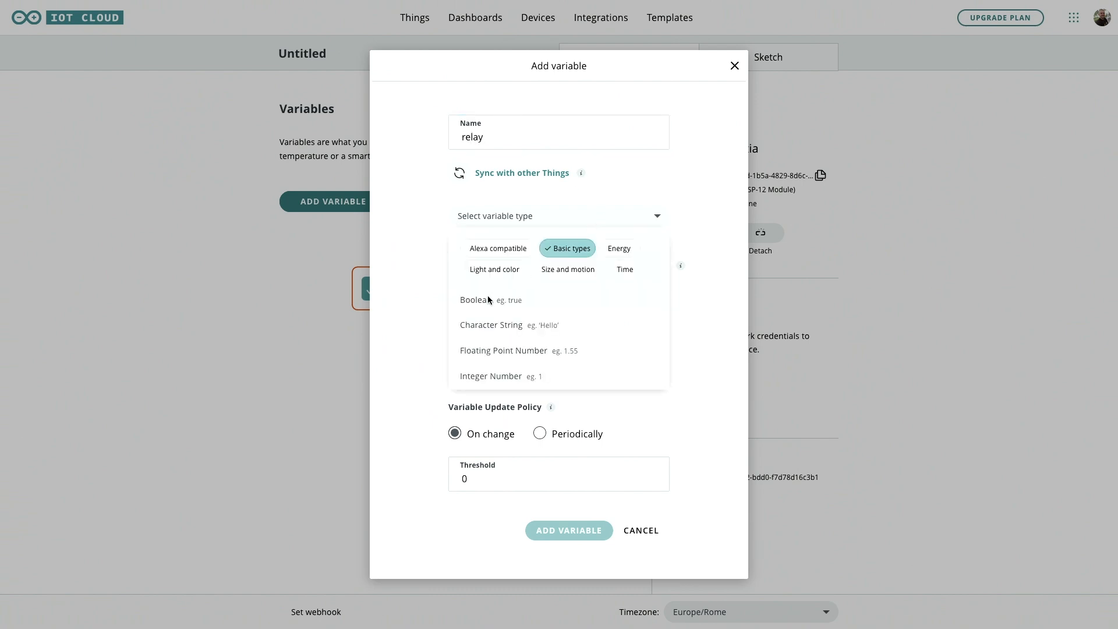
pyautogui.click(473, 299)
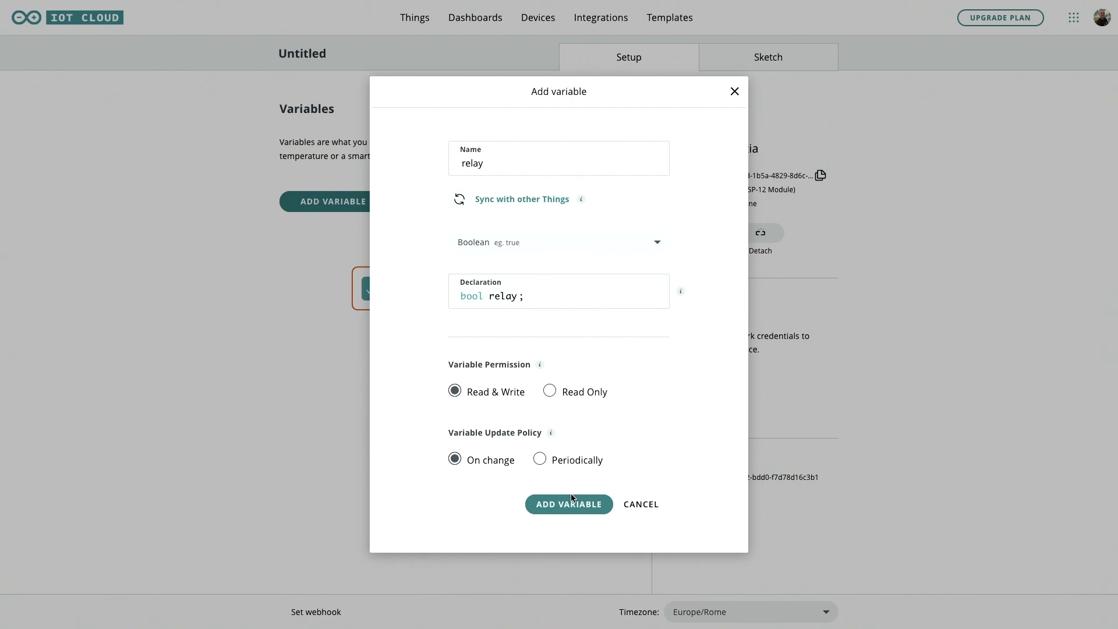
pyautogui.click(549, 392)
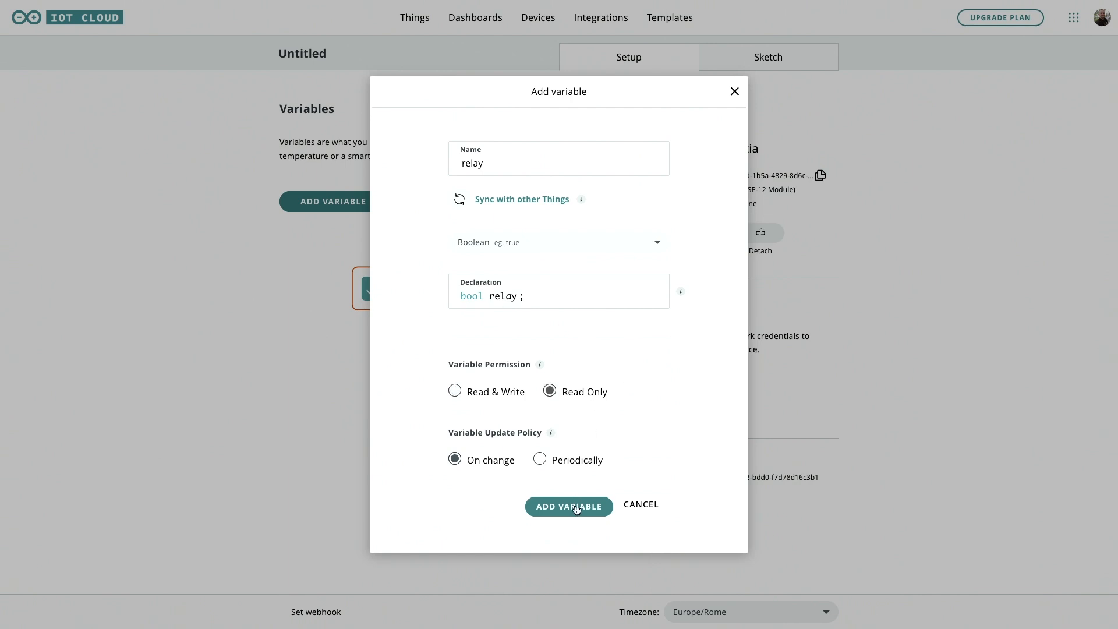
pyautogui.click(568, 505)
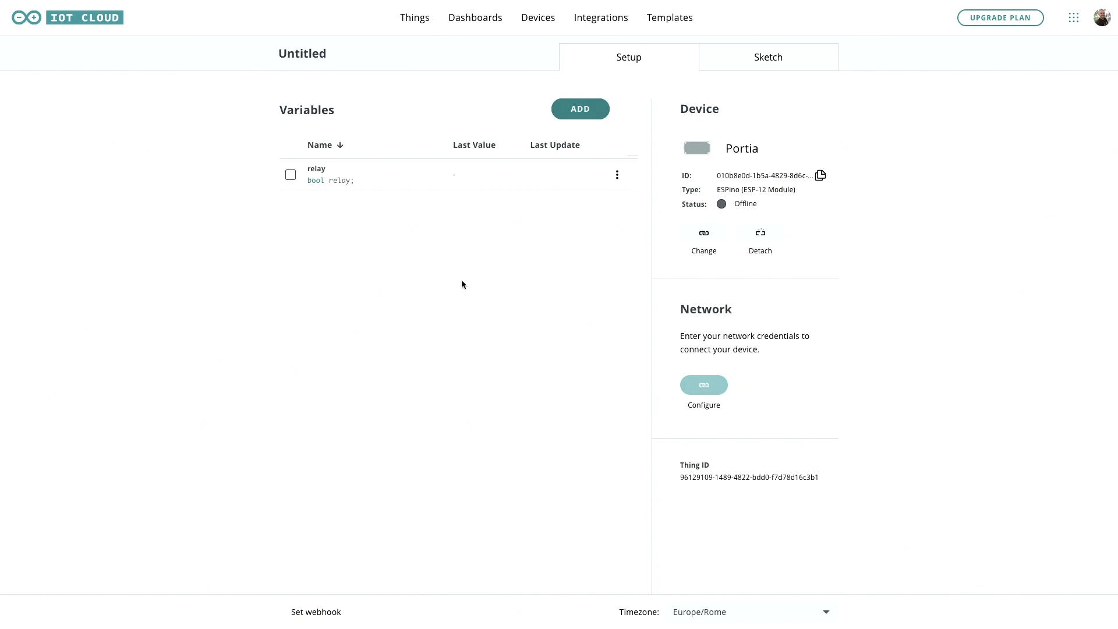
# Step: Save network credentials with Wi-Fi name Arduino, a password and the secret key
pyautogui.click(704, 384)
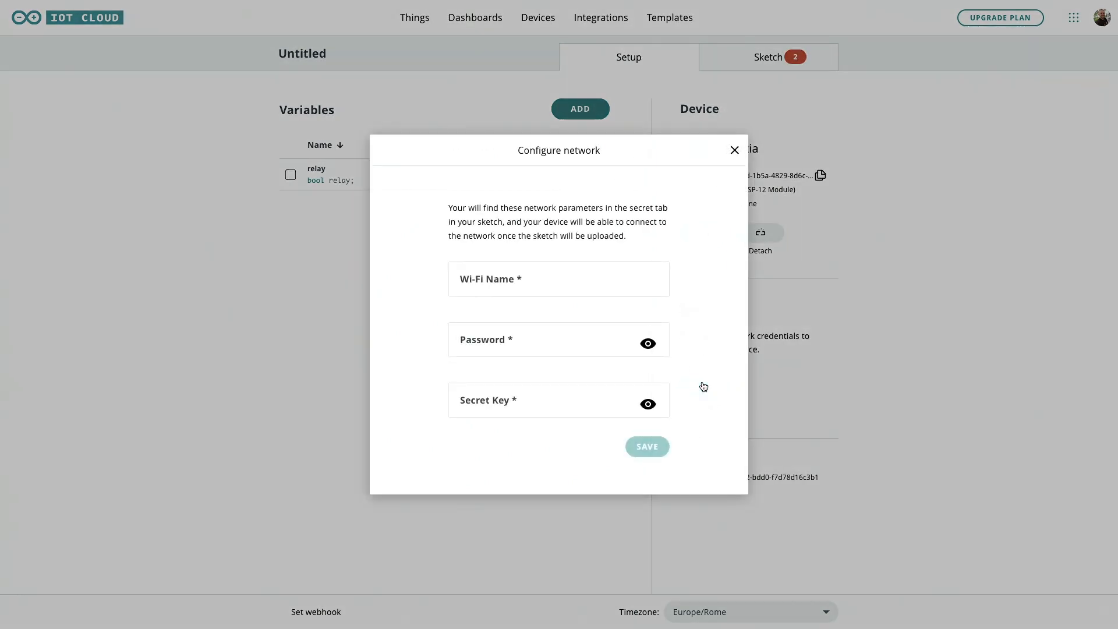
pyautogui.write('A')
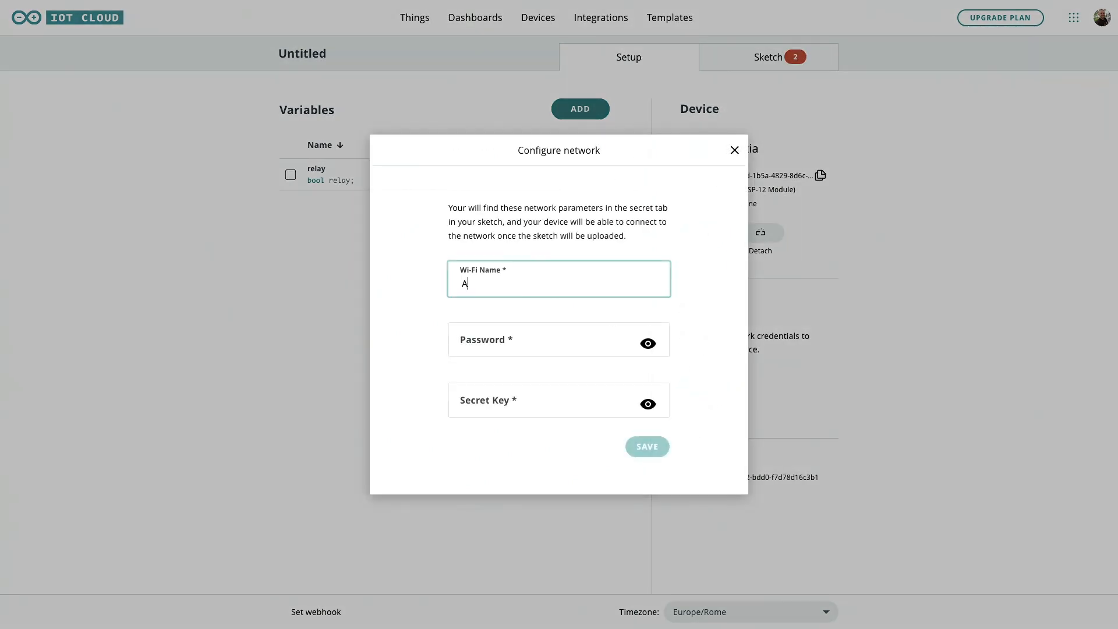
pyautogui.write('rduino')
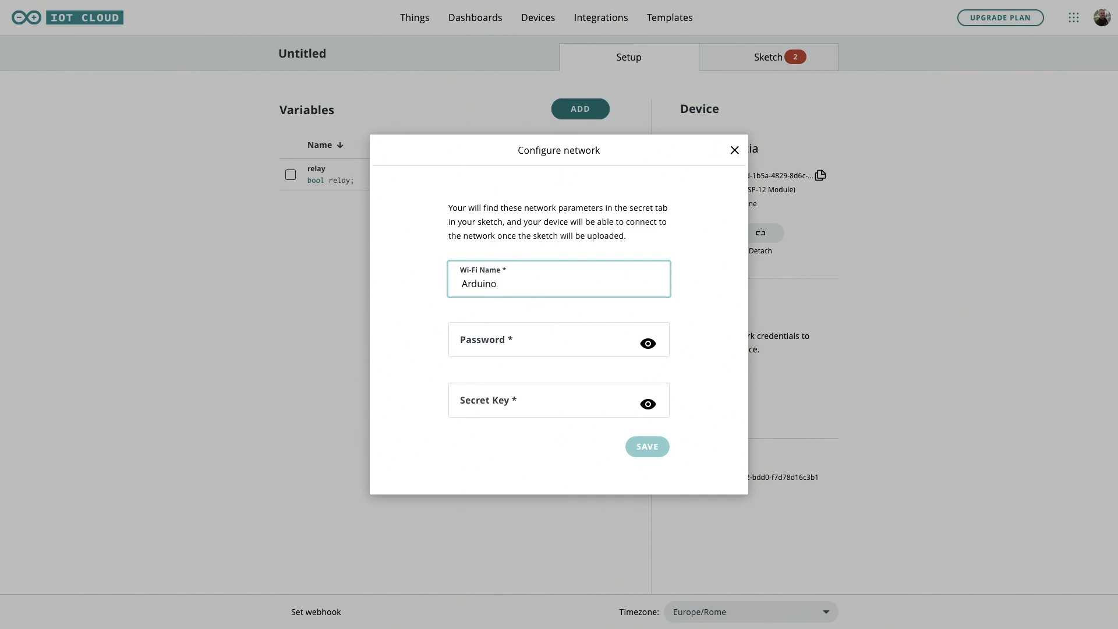
pyautogui.click(558, 339)
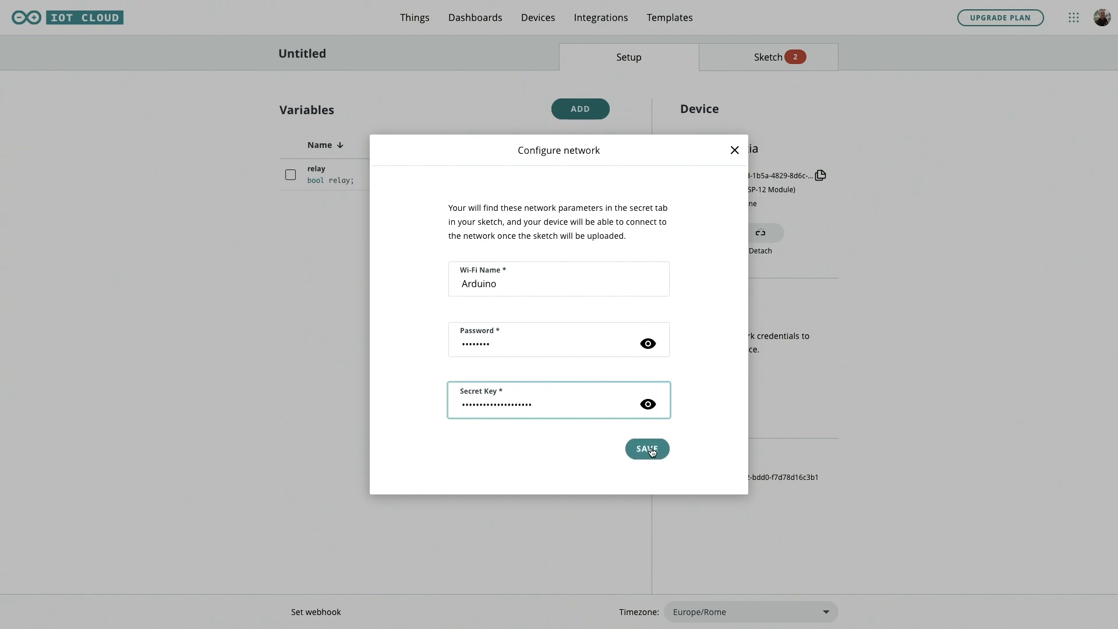
pyautogui.click(646, 448)
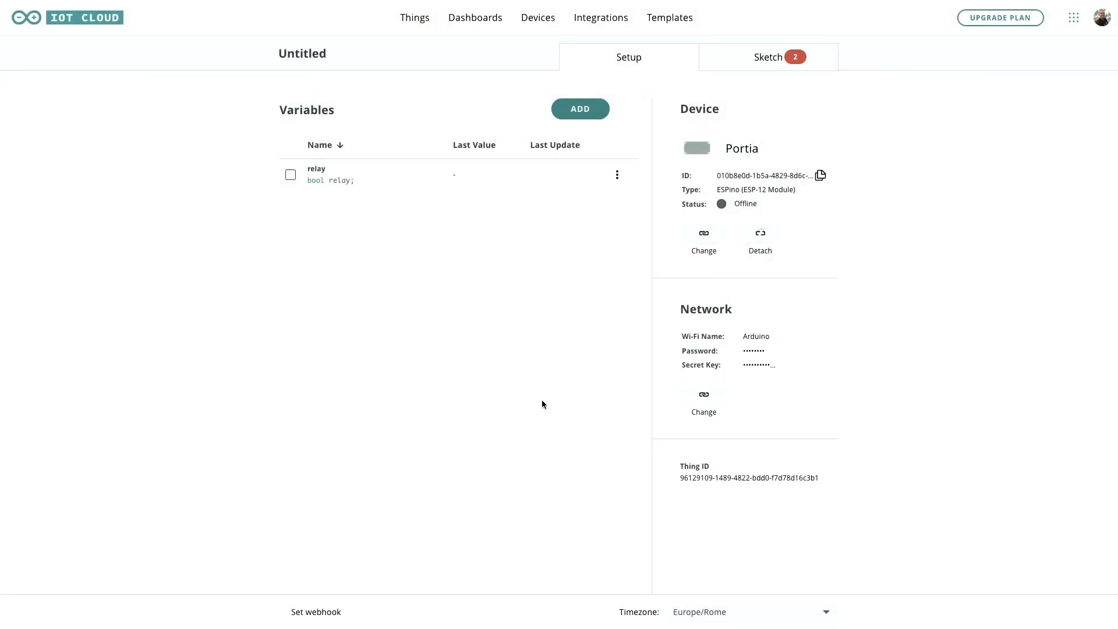
# Step: Review the generated sketch down to the onRelayChange function that drives pin 0 high or low
pyautogui.click(768, 57)
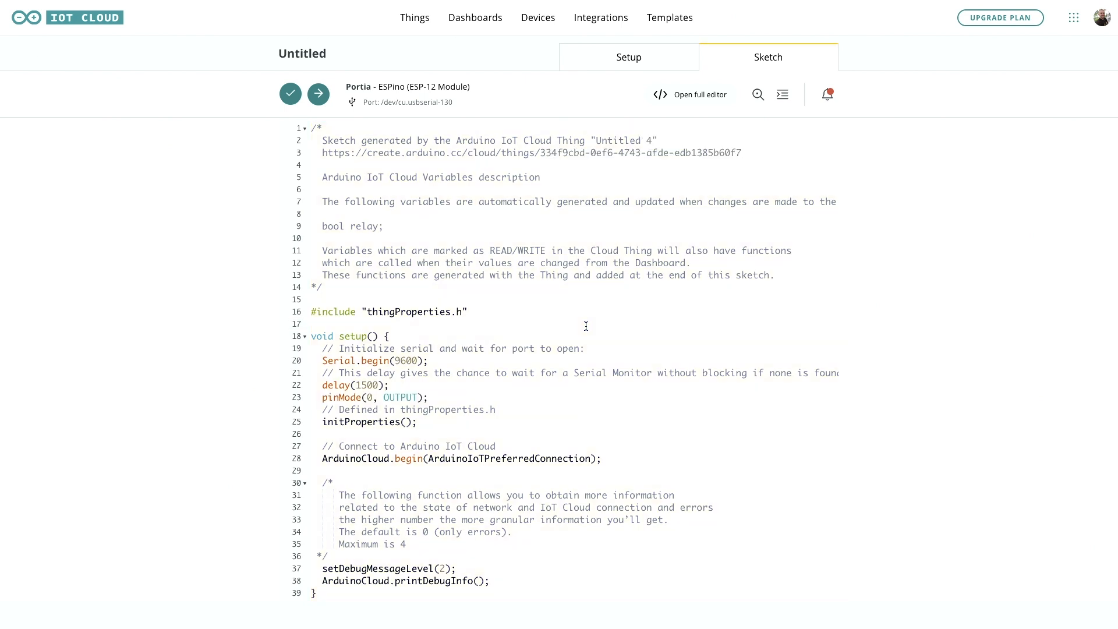
pyautogui.scroll(-3)
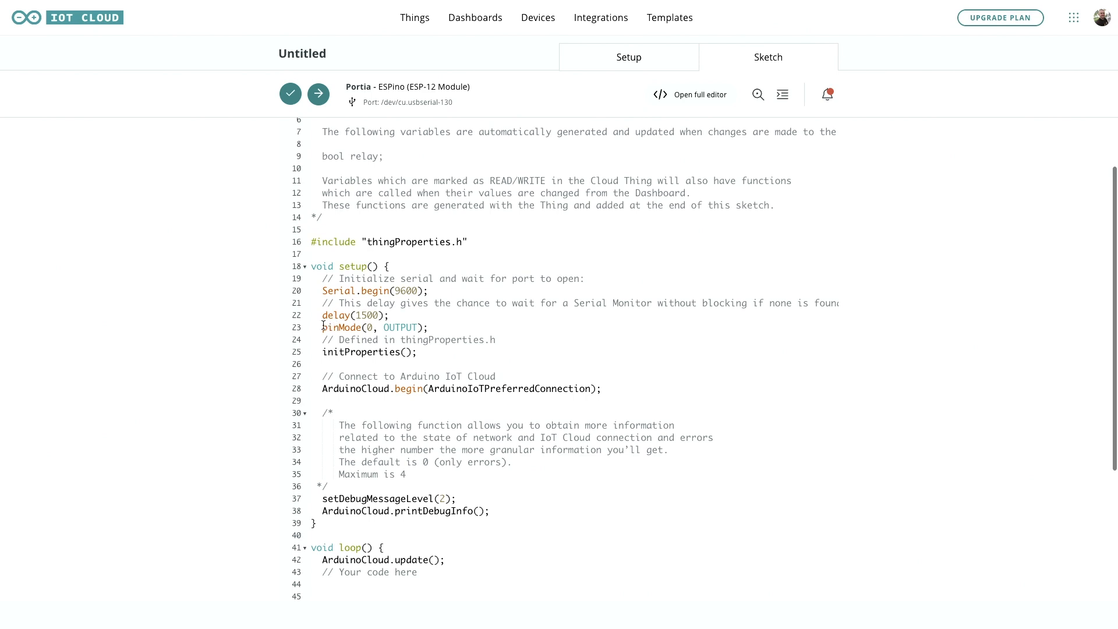
pyautogui.click(369, 328)
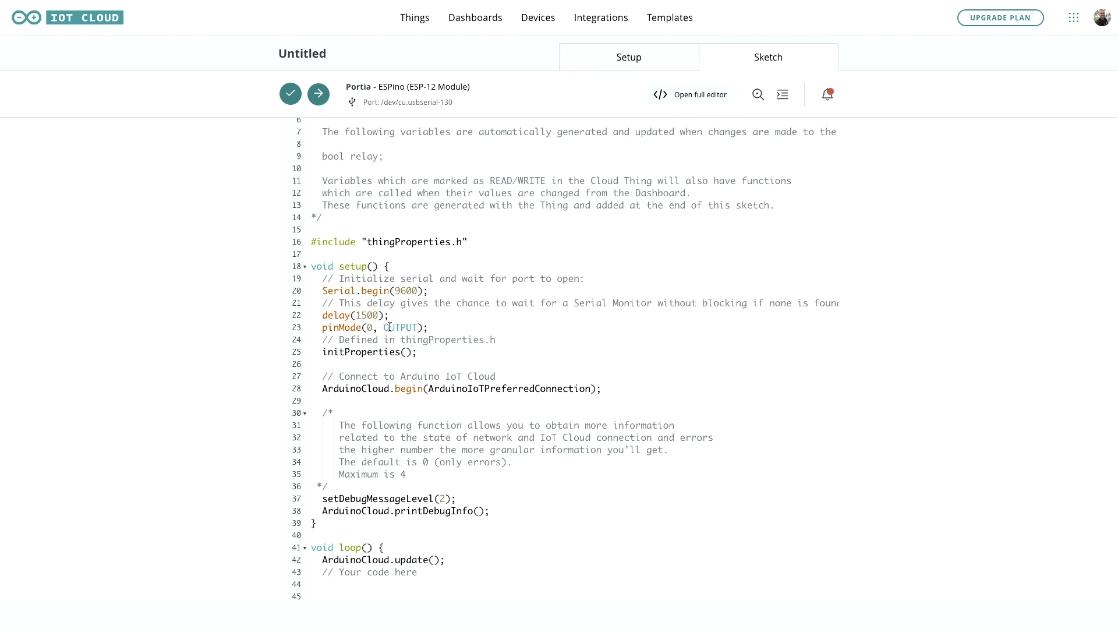
pyautogui.scroll(-3)
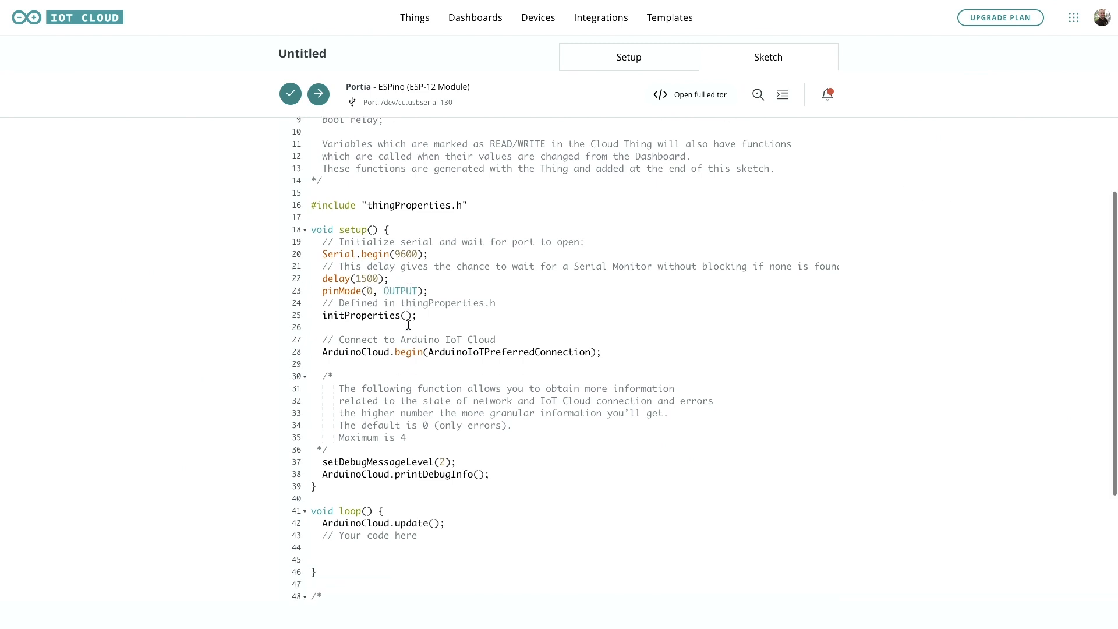
pyautogui.scroll(-3)
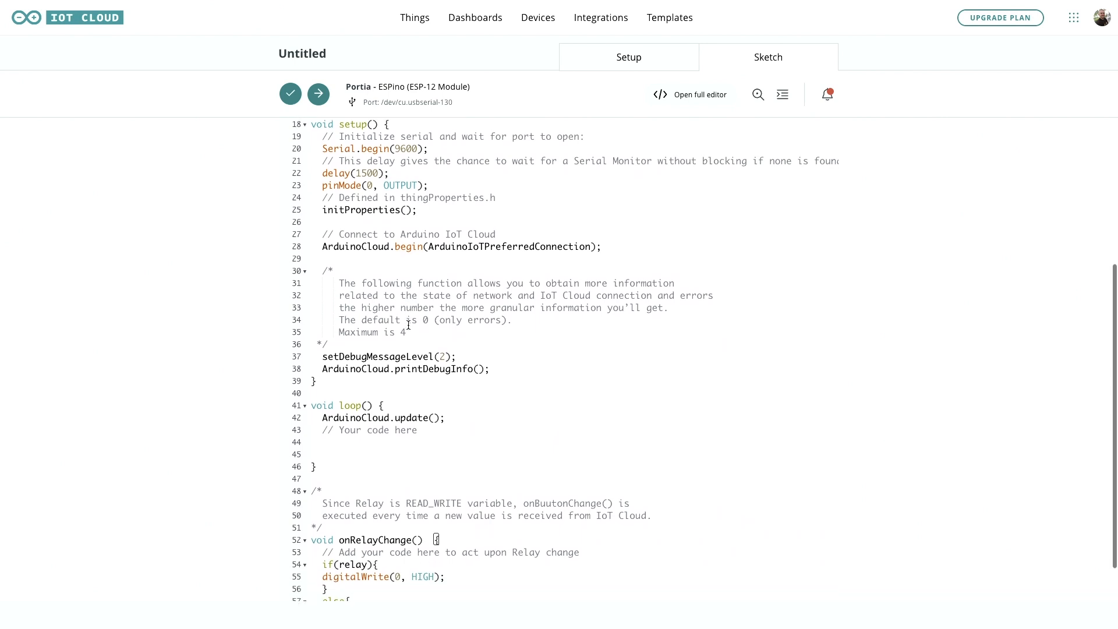
pyautogui.scroll(-3)
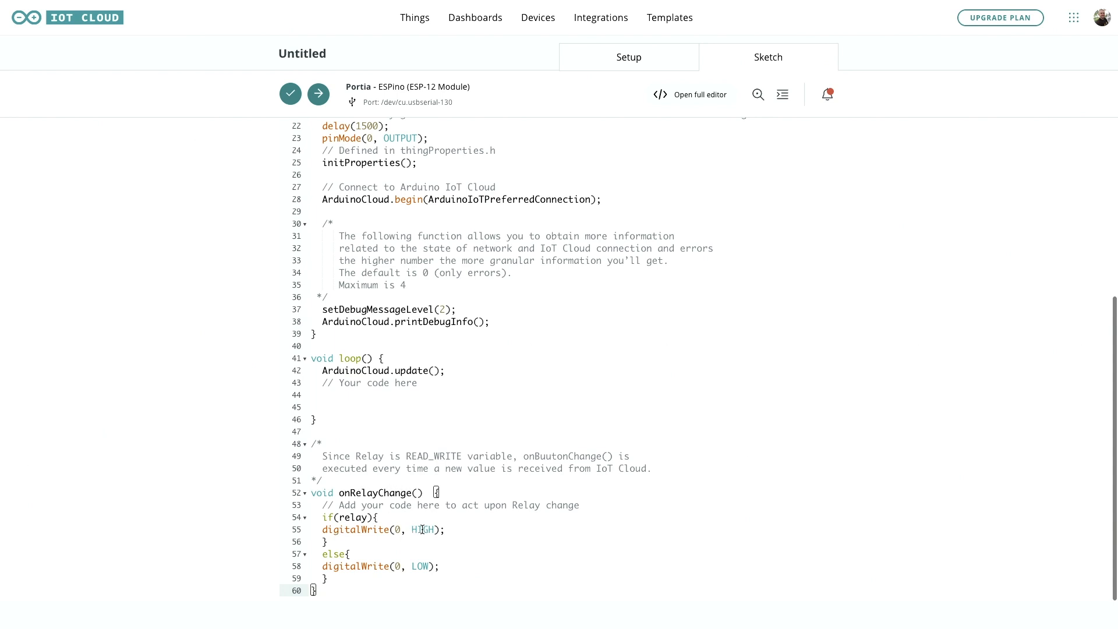
pyautogui.moveTo(427, 566)
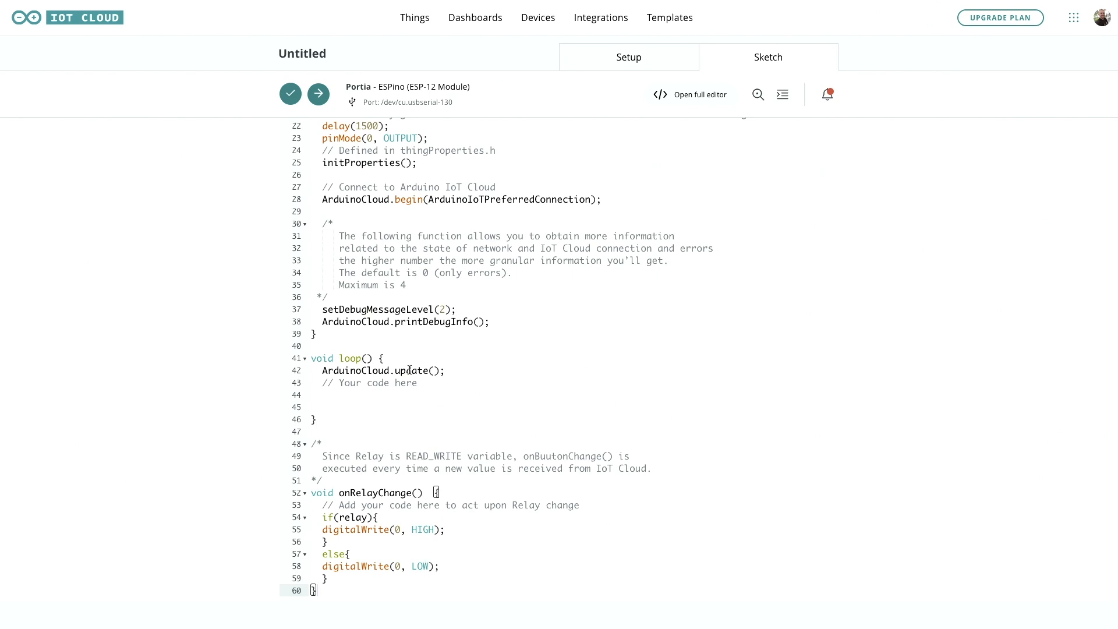
# Step: Upload the sketch to the ESPino board and wait for Done Uploading
pyautogui.click(290, 93)
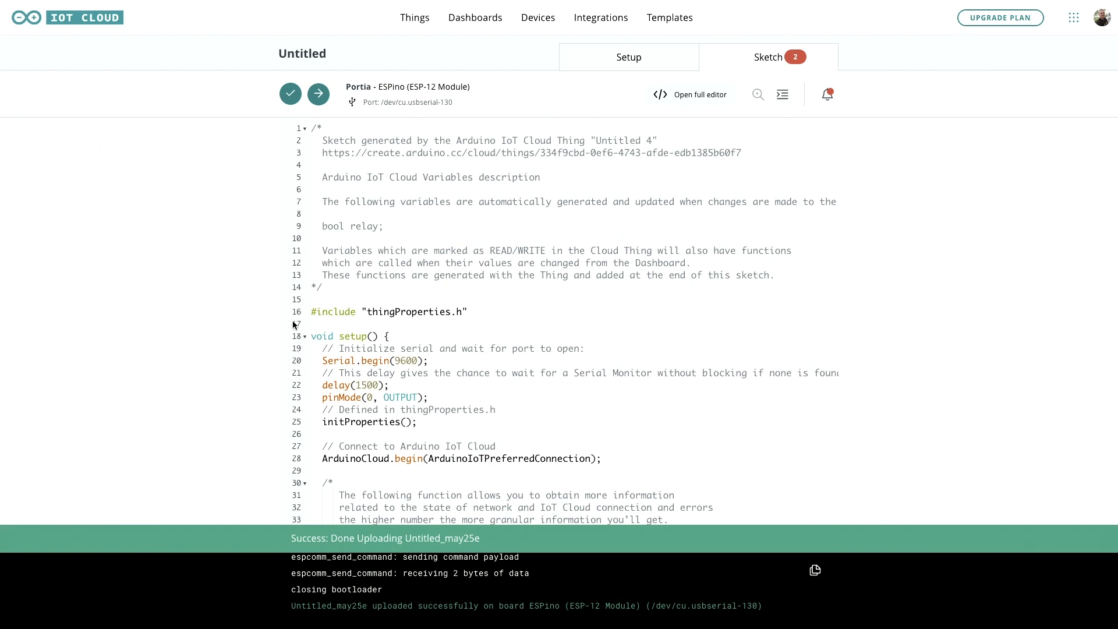
pyautogui.click(475, 18)
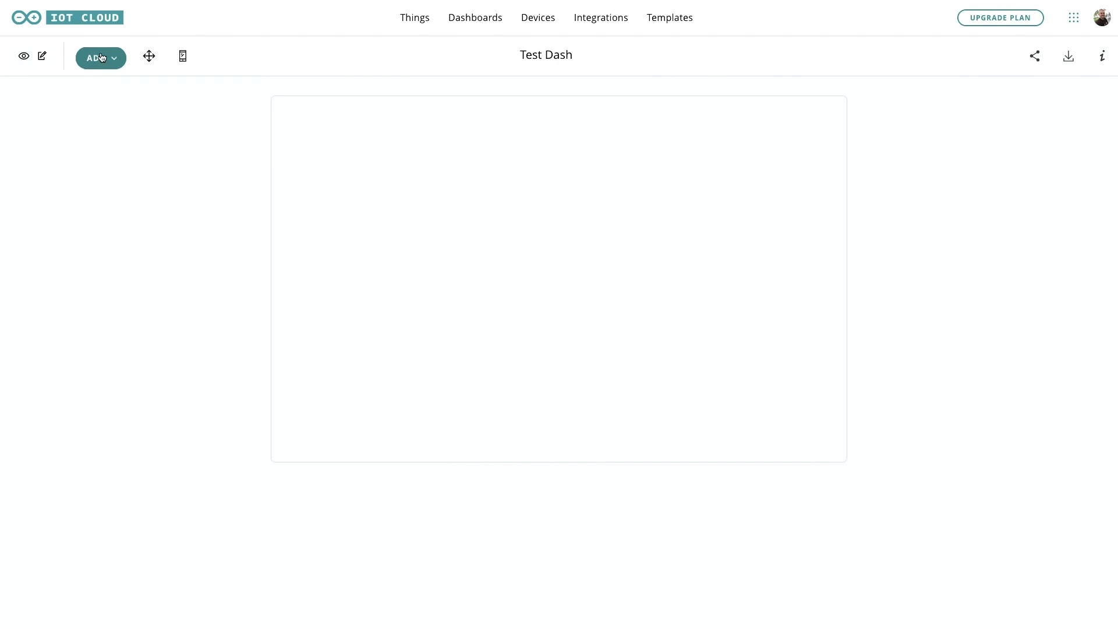
# Step: Add a Switch widget to Test Dash linked to the relay variable and switch it on
pyautogui.click(100, 56)
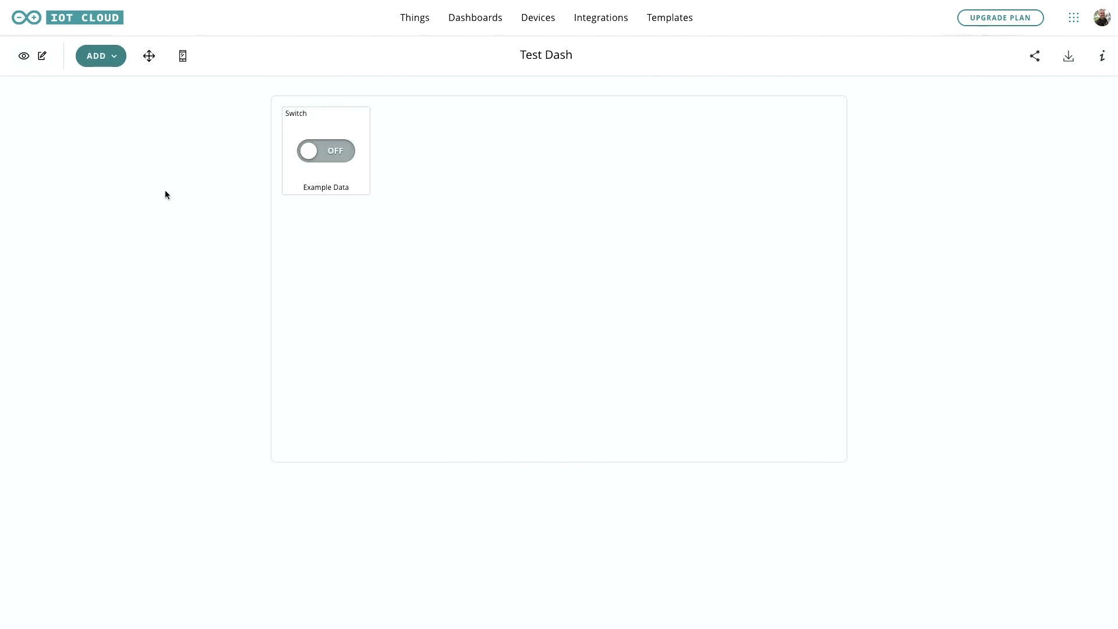
pyautogui.click(325, 150)
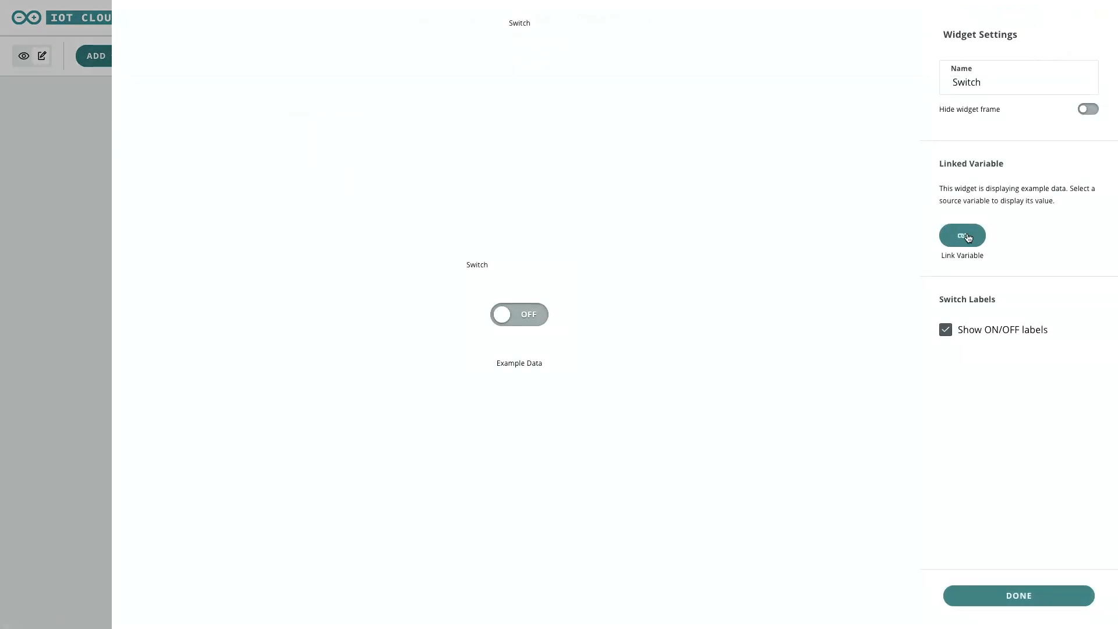
pyautogui.click(961, 236)
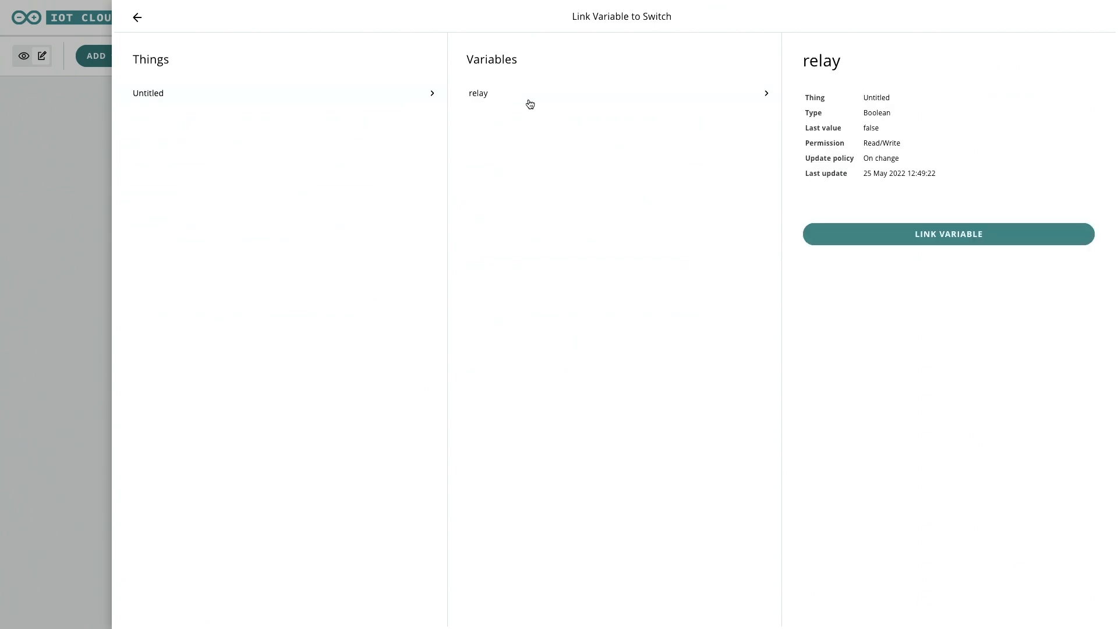
pyautogui.click(948, 234)
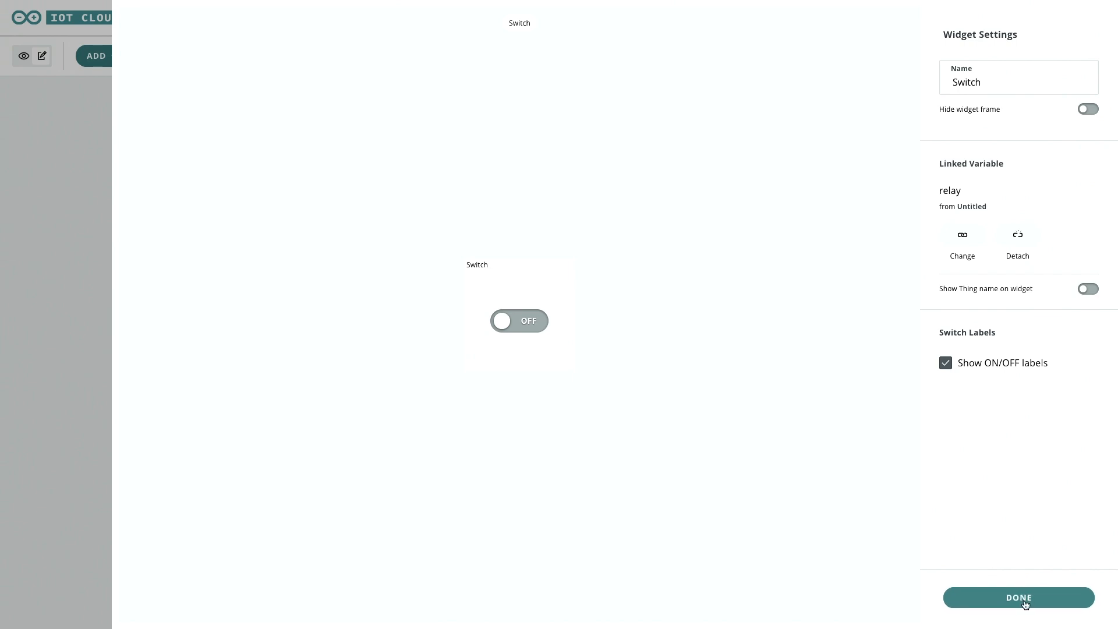
pyautogui.click(1018, 597)
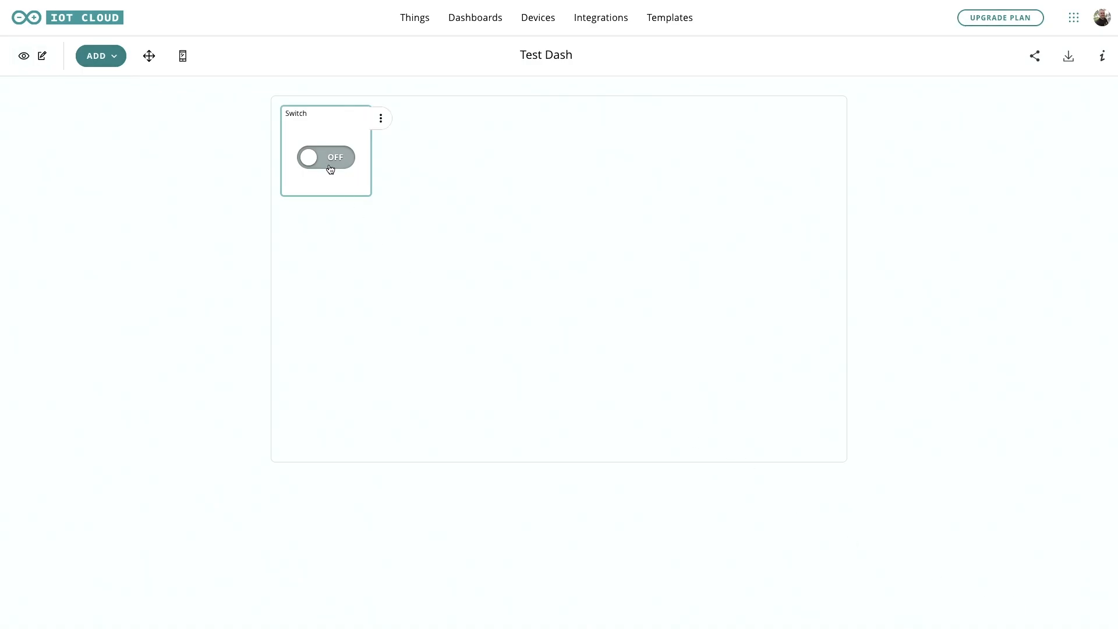
pyautogui.click(325, 157)
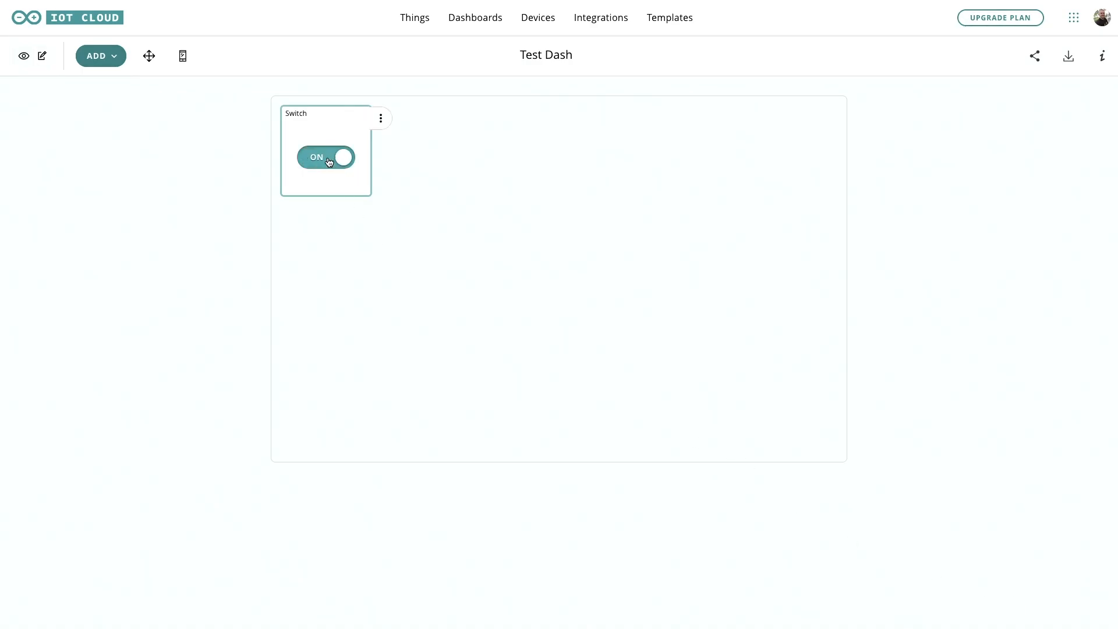
# Step: Toggle the relay switch off, on and off again, leaving it off
pyautogui.click(325, 158)
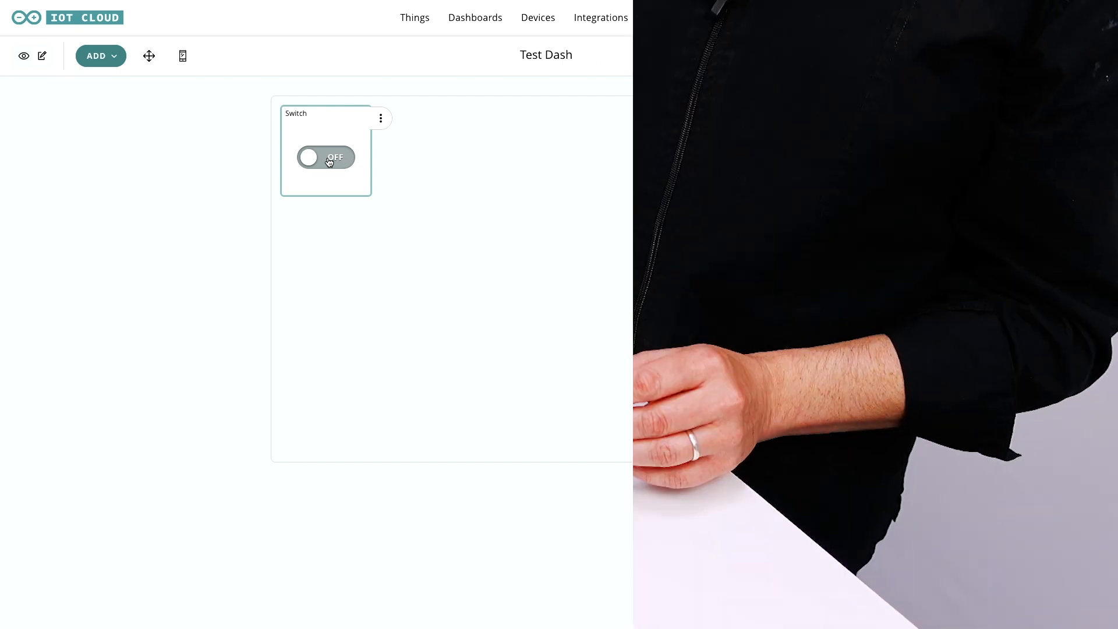
pyautogui.click(326, 158)
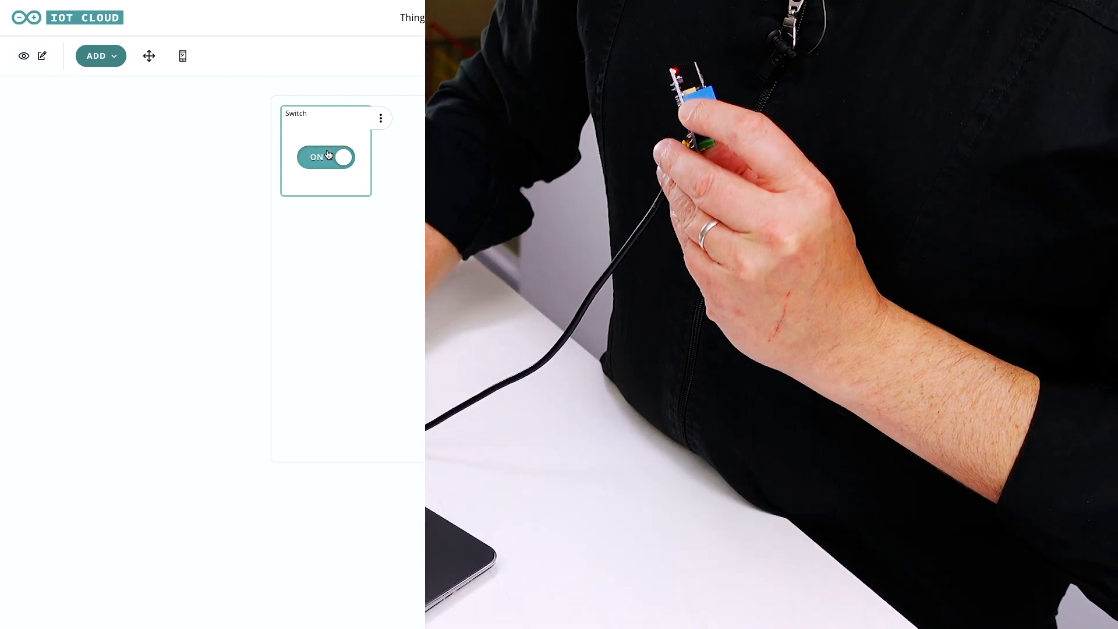
pyautogui.click(326, 158)
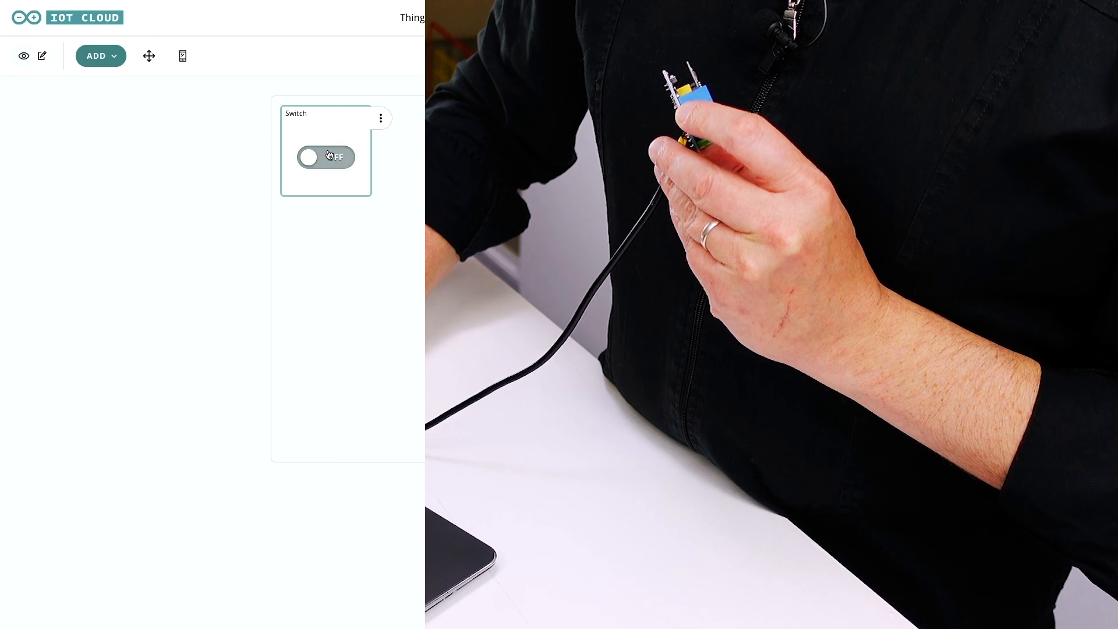